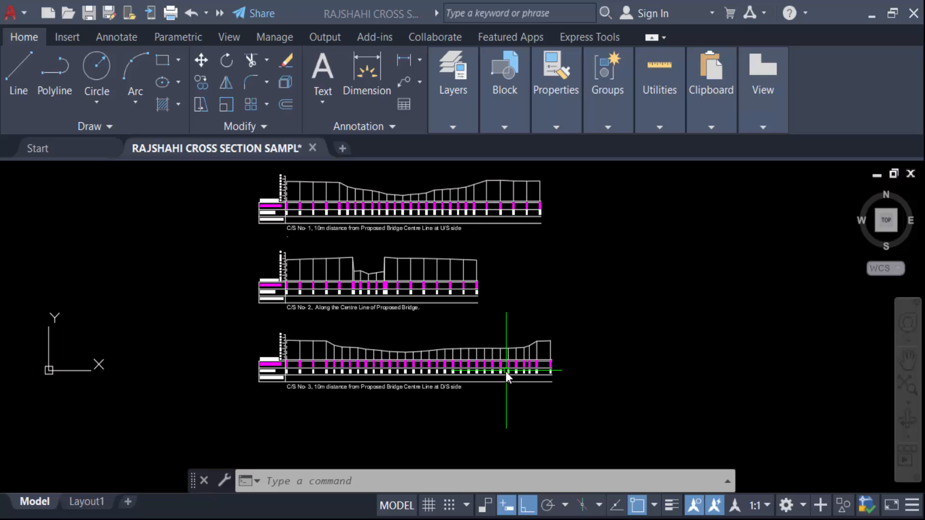
pyautogui.moveTo(508, 383)
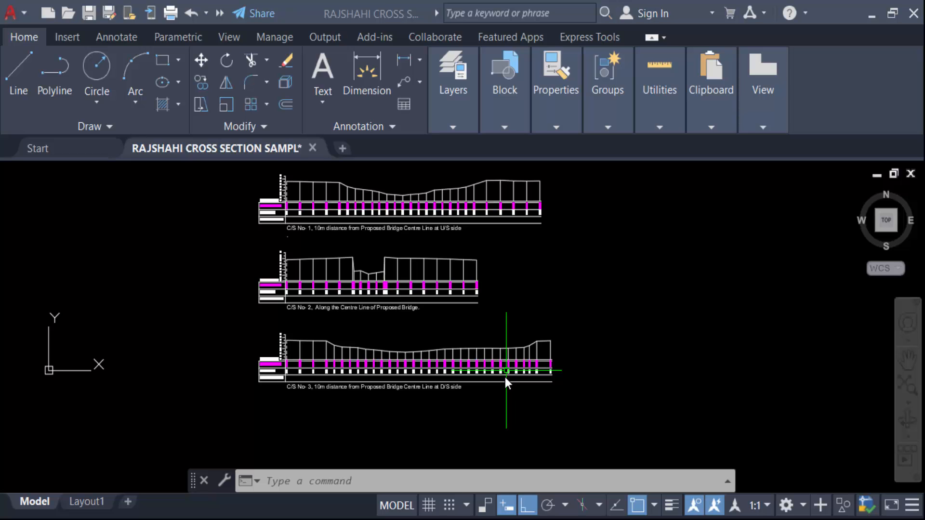
pyautogui.moveTo(97, 501)
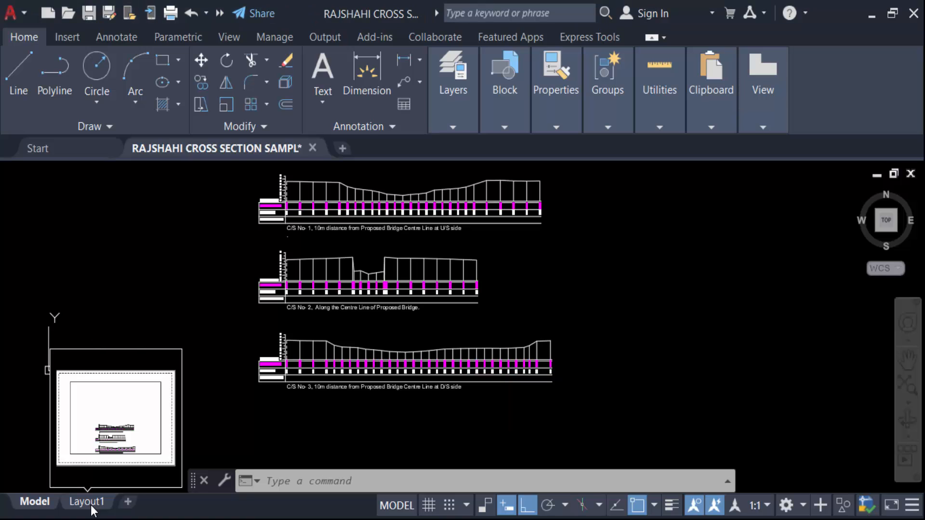
# Step: Switch to the Layout1 sheet and bring up its Page Setup Manager
pyautogui.click(86, 501)
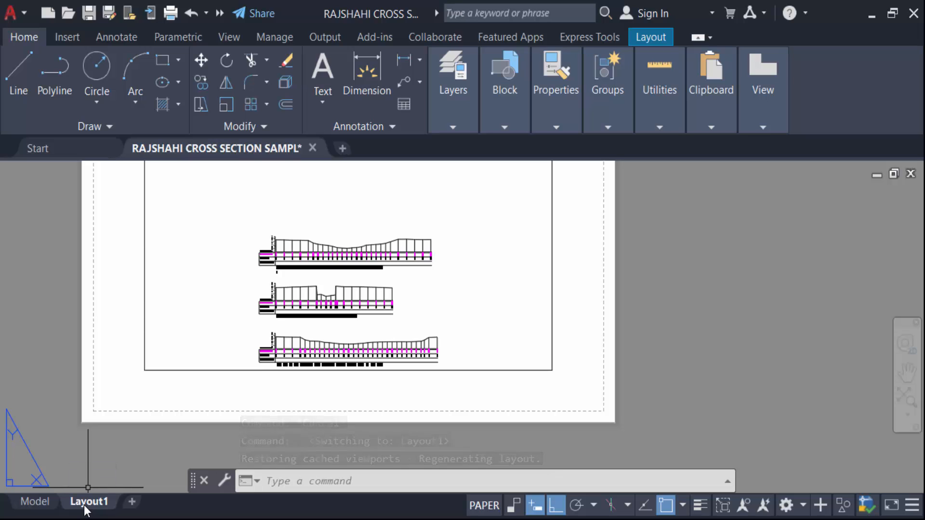
pyautogui.rightClick(89, 501)
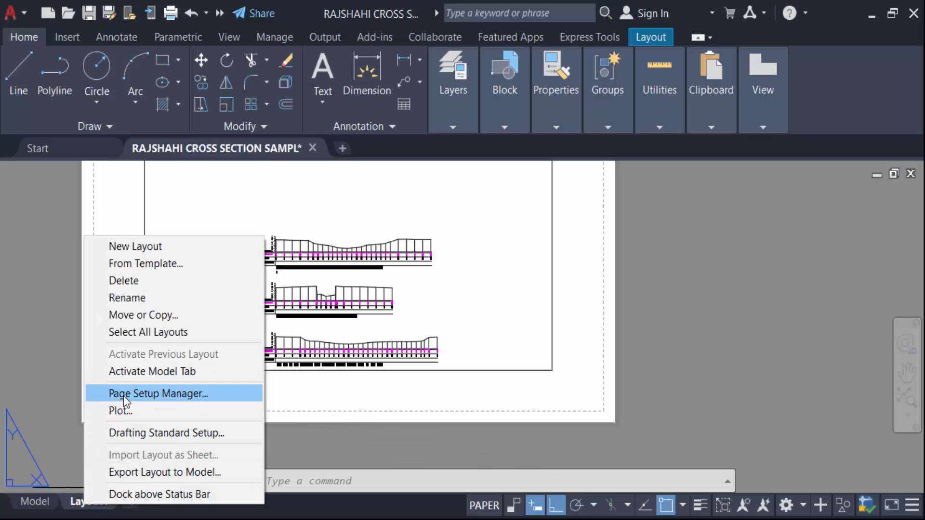
pyautogui.click(157, 393)
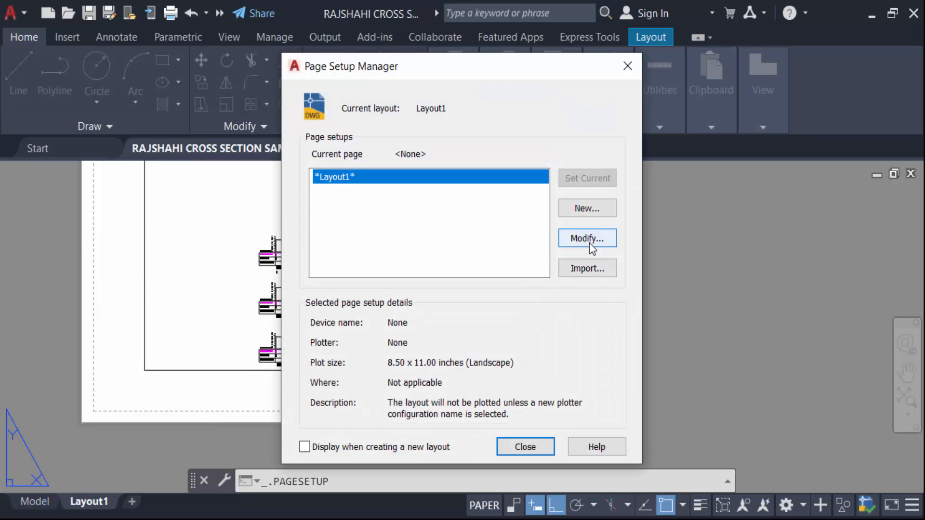
# Step: Modify Layout1 to ISO A4 (297.00 x 210.00 mm) paper at 1:1 plot scale and confirm
pyautogui.click(587, 238)
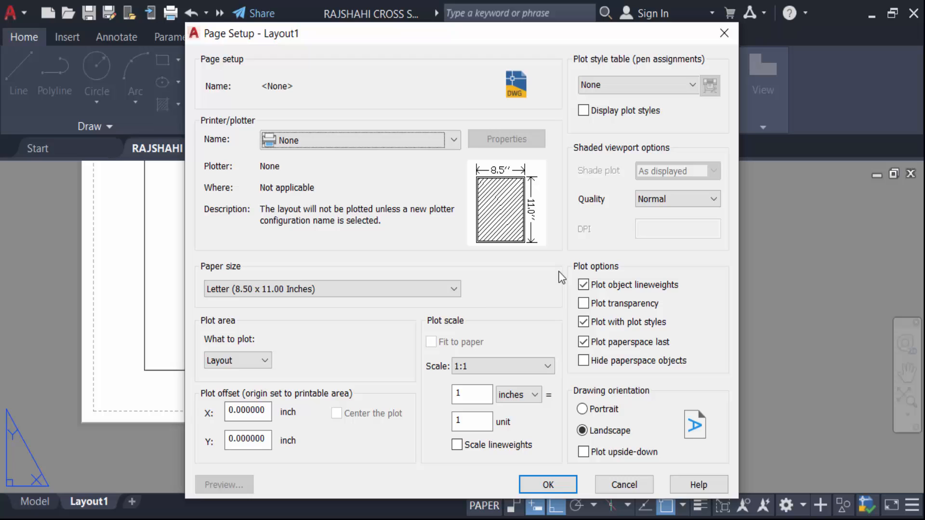
pyautogui.click(331, 288)
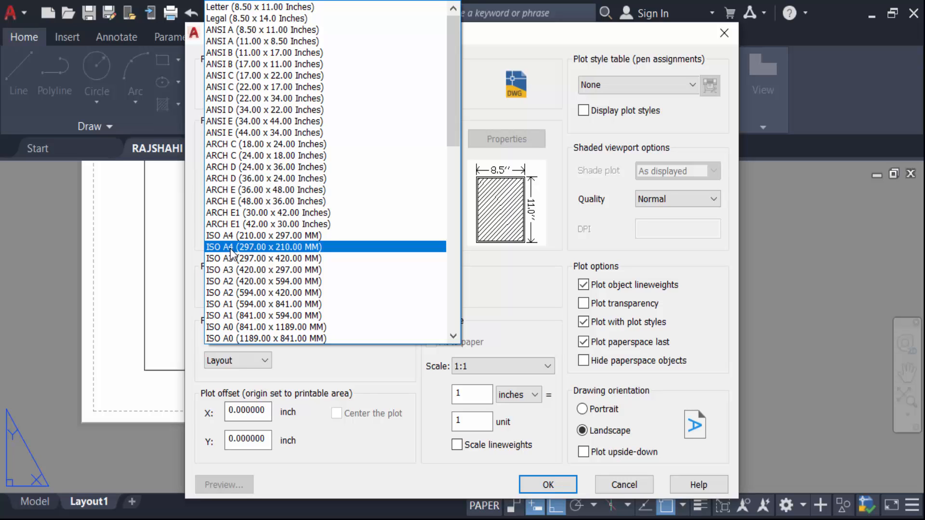
pyautogui.click(263, 247)
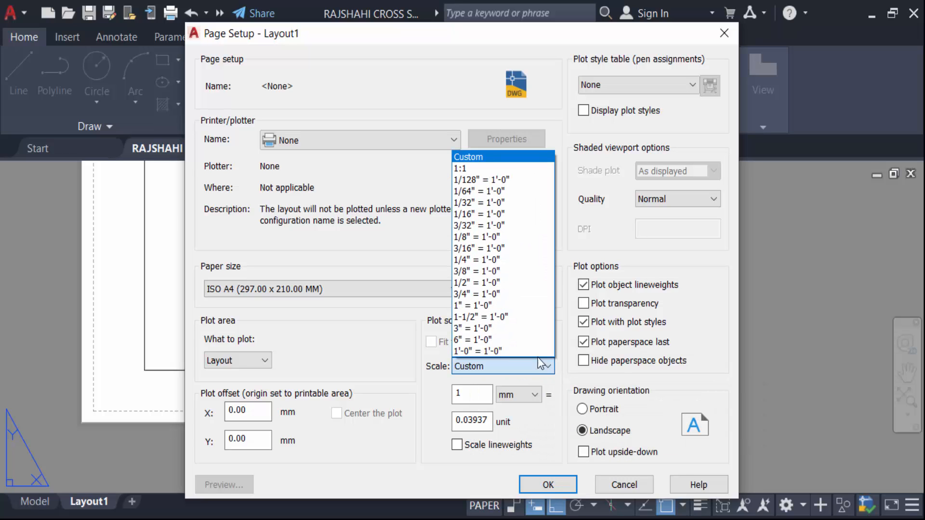
pyautogui.click(459, 168)
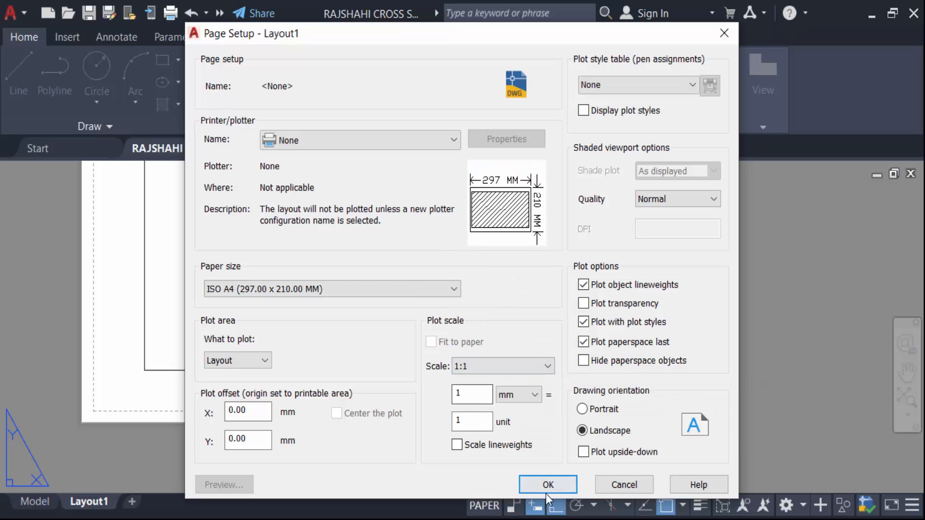
pyautogui.click(548, 485)
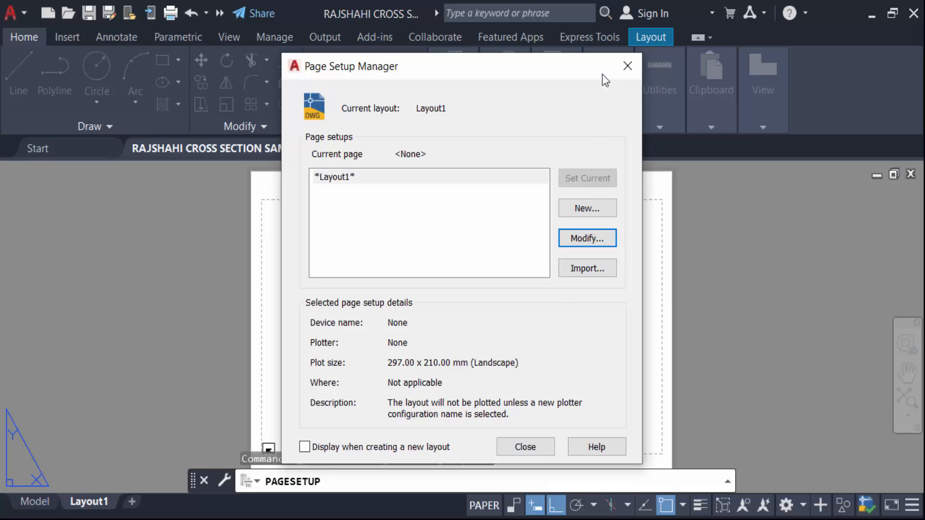
pyautogui.click(524, 446)
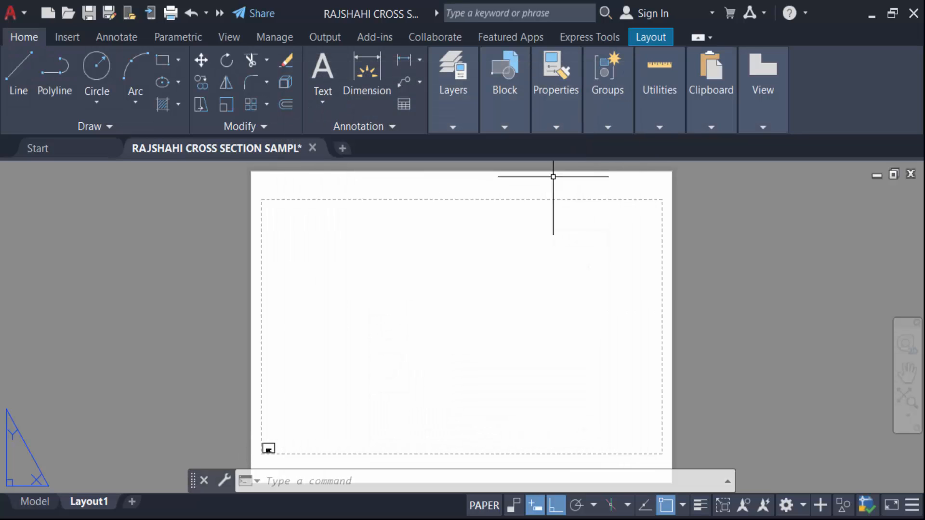
pyautogui.moveTo(287, 450)
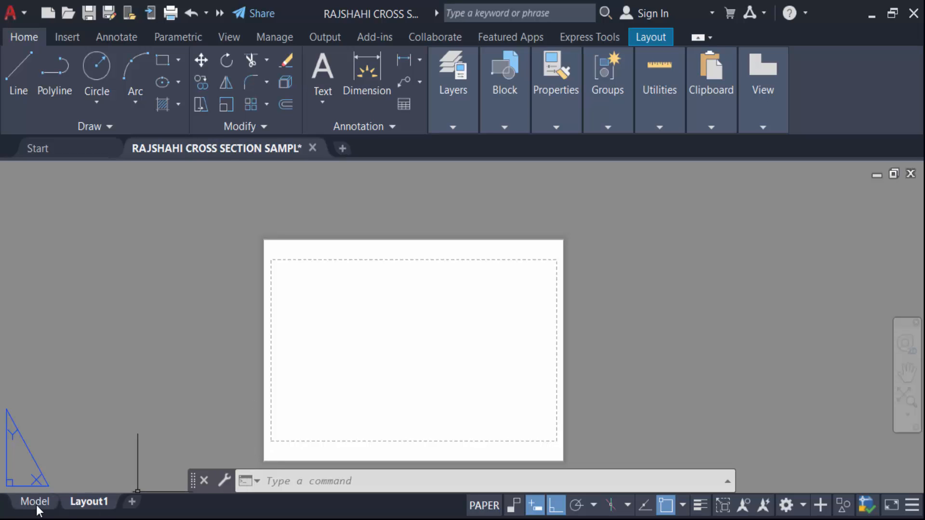
# Step: Return to model space and cut the three bridge cross-sections to the clipboard
pyautogui.click(35, 501)
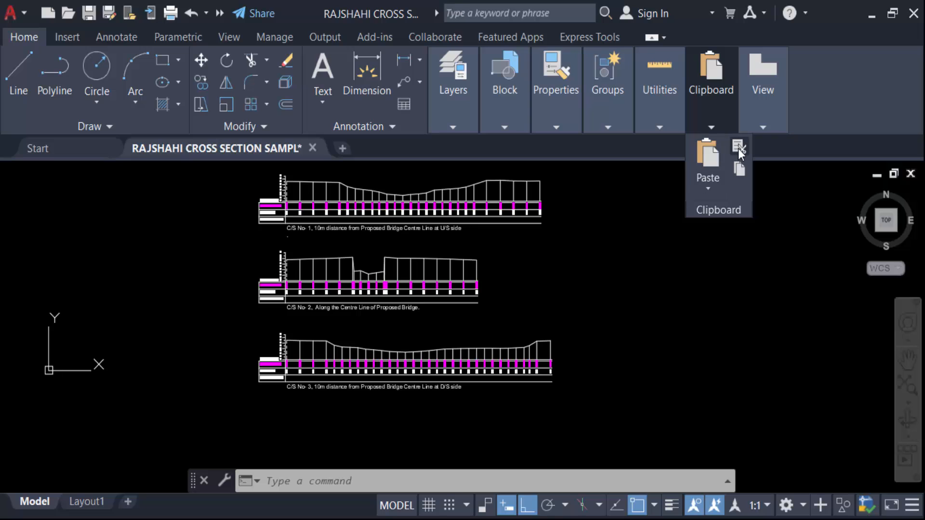
pyautogui.click(739, 146)
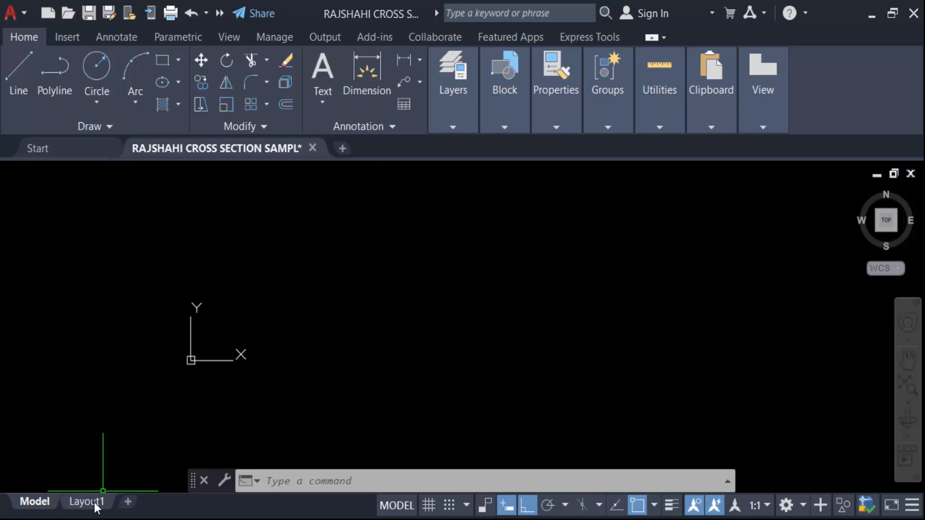
# Step: Paste the three cut cross-sections onto the A4 Layout1 sheet inside the printable area
pyautogui.click(86, 501)
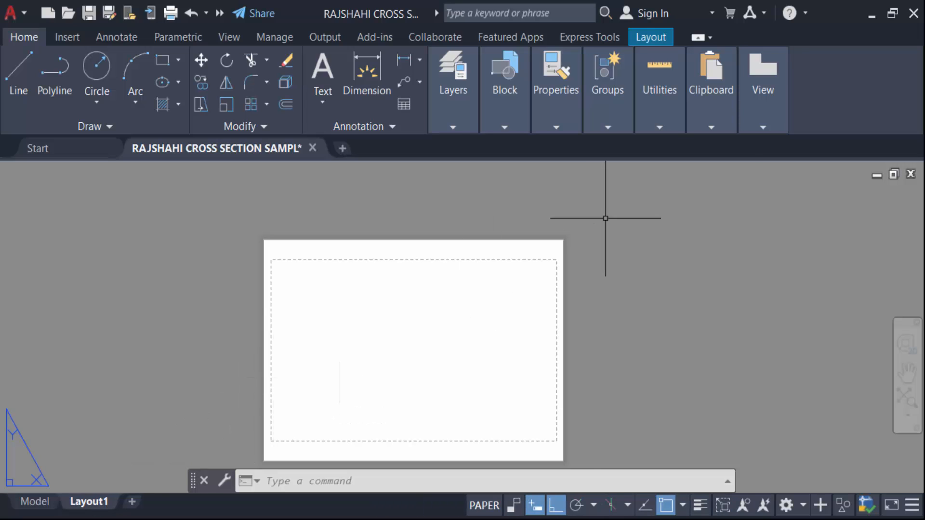
pyautogui.click(711, 78)
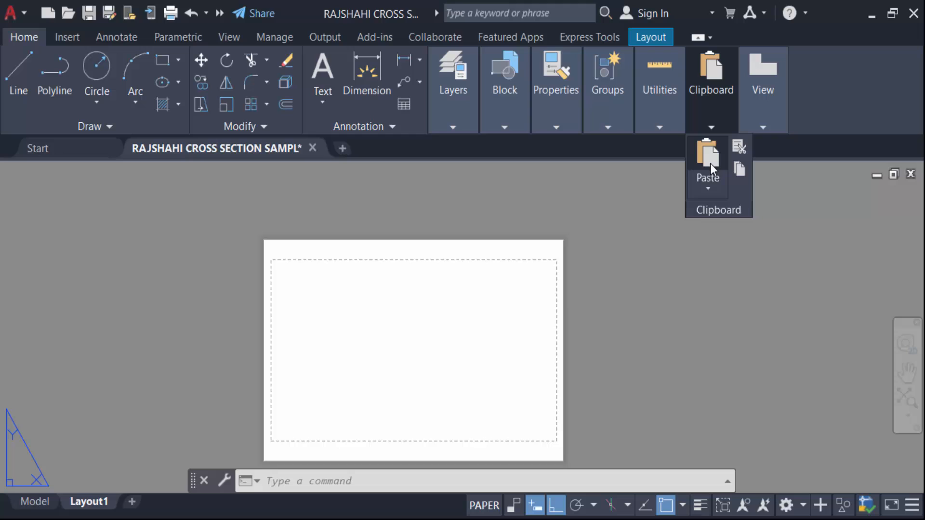
pyautogui.click(706, 159)
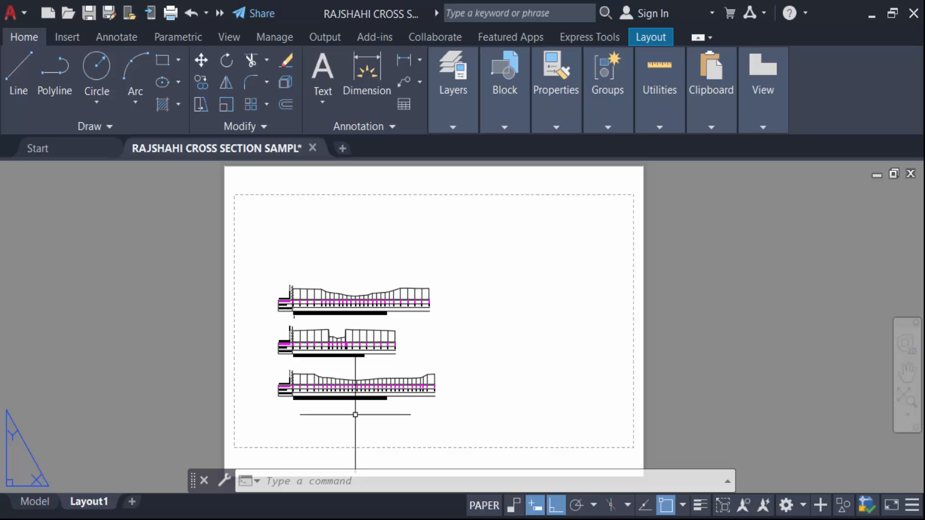
pyautogui.click(35, 501)
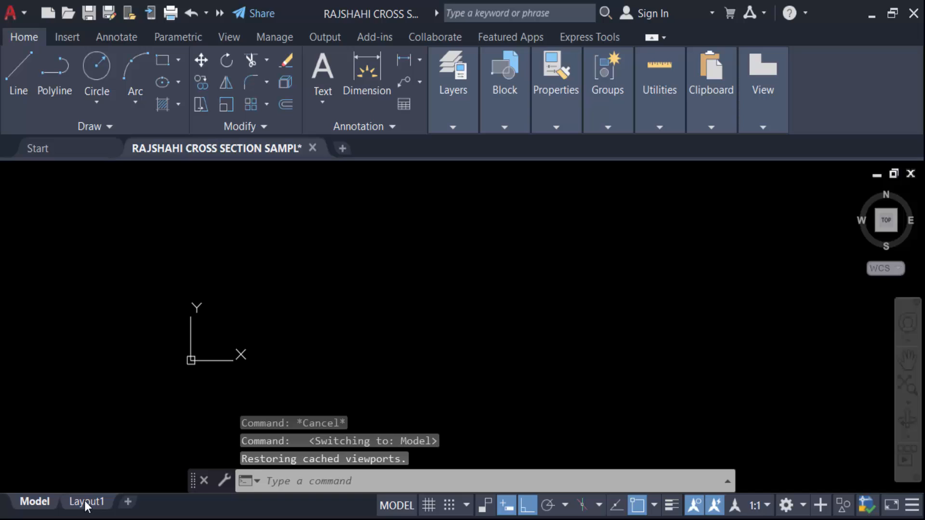
pyautogui.click(86, 500)
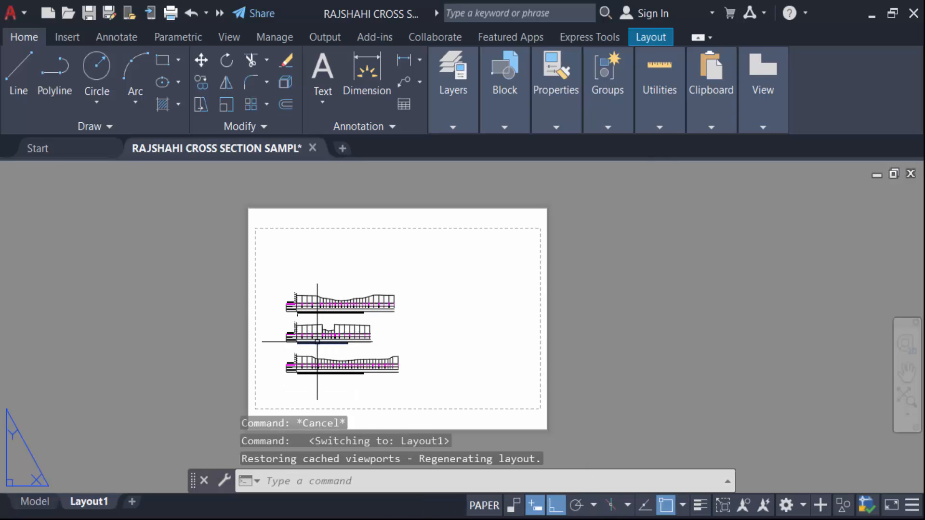